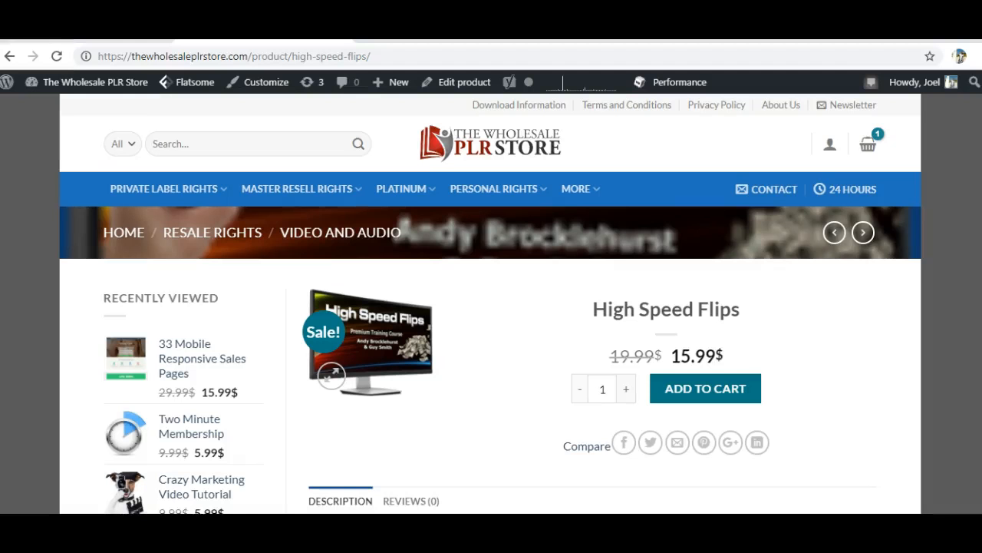
# Scroll the High Speed Flips product page down to its Description and What's Included section
pyautogui.scroll(-3)
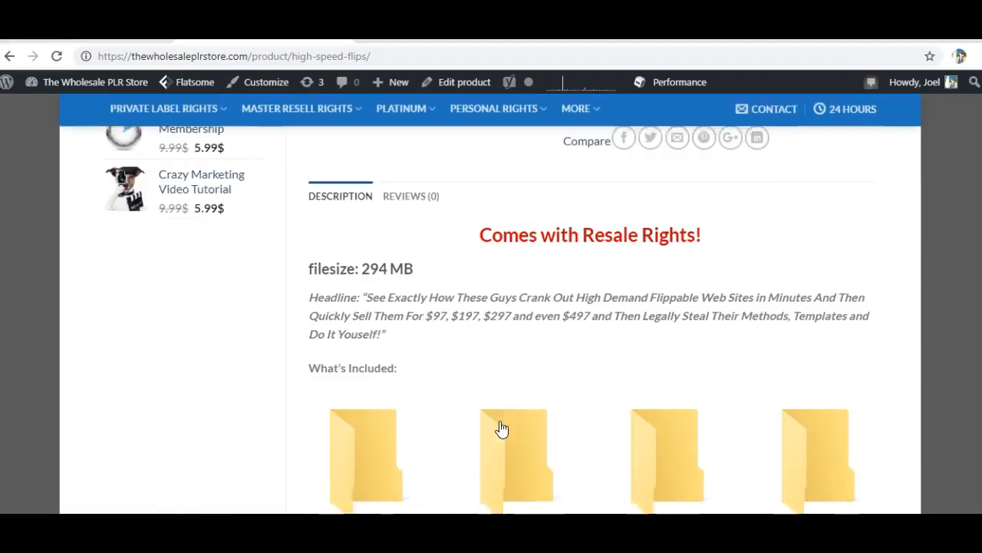
pyautogui.scroll(-3)
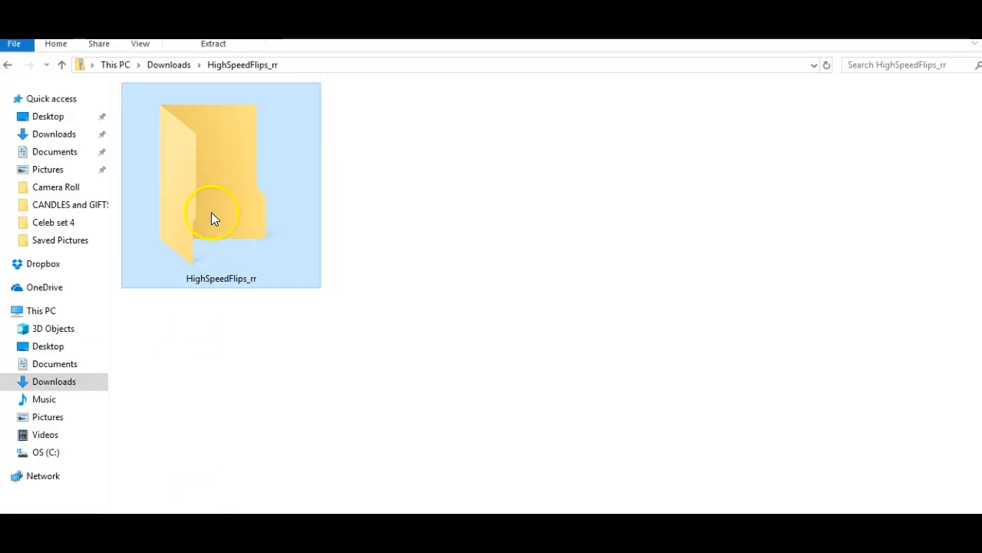
# Open the HighSpeedFlips_rr package's Videos folder and select HighSpeedFlipsSession1.mp4
pyautogui.doubleClick(221, 185)
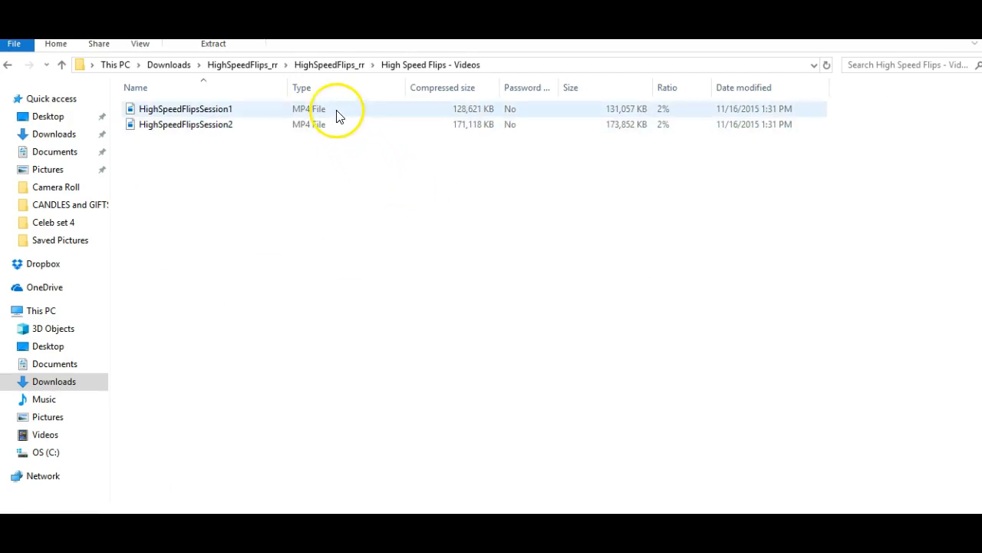
pyautogui.click(184, 108)
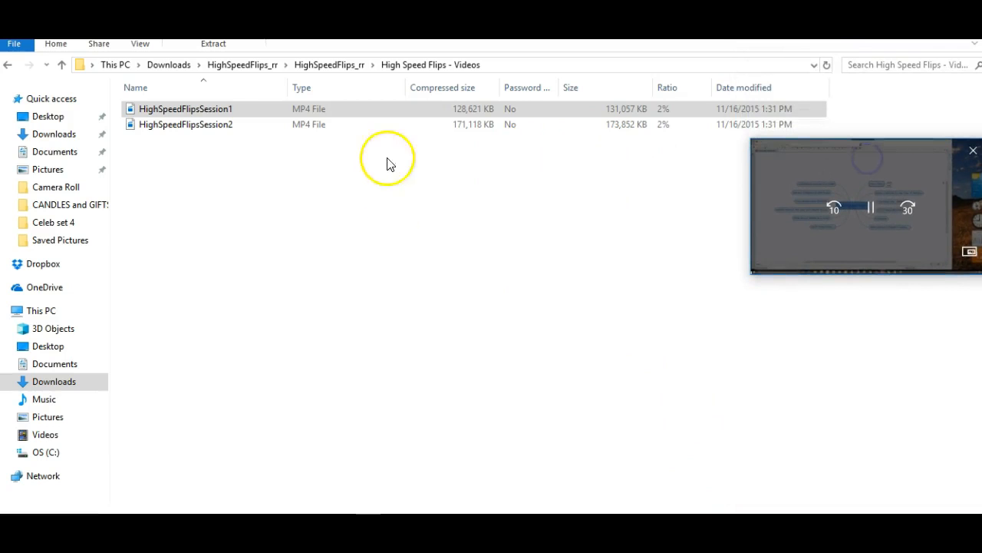
# Browse the package's FlippaAuctionFormatTemplates folder and return to the main folder
pyautogui.click(330, 65)
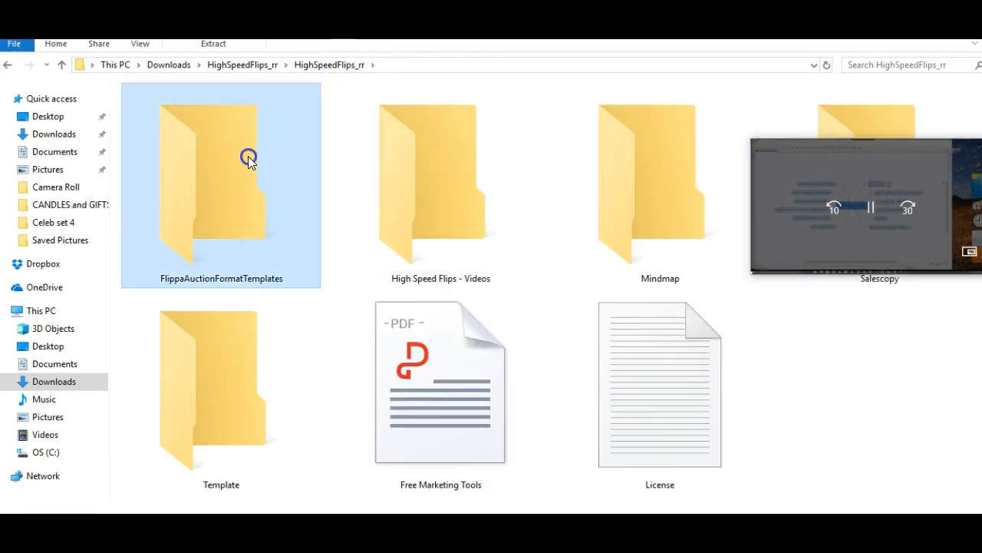
pyautogui.doubleClick(221, 184)
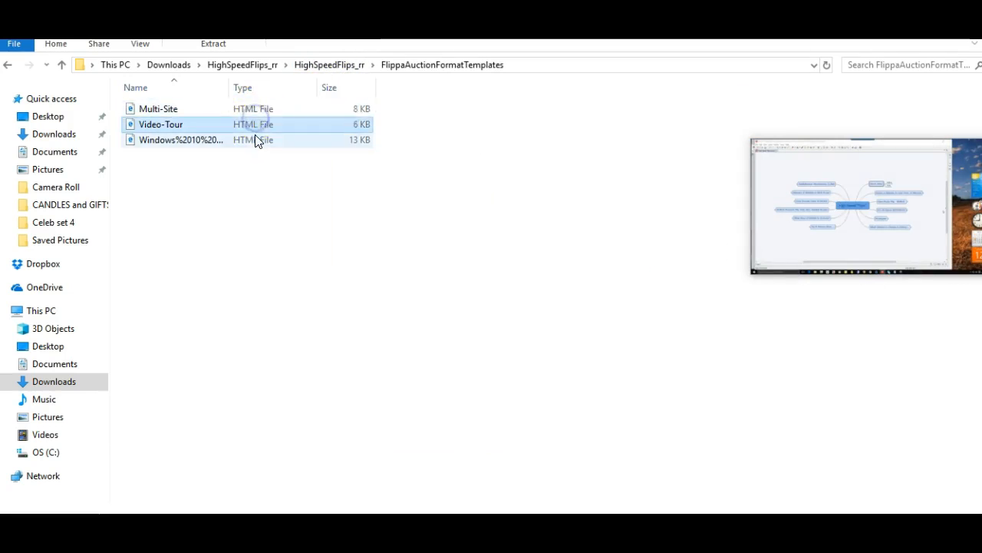
pyautogui.click(9, 64)
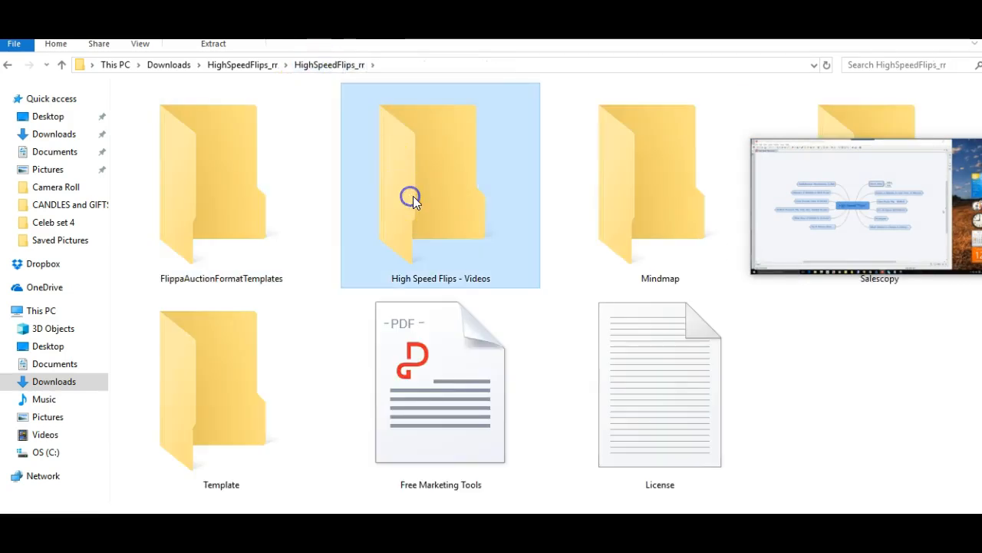
# Look through Salescopy and its SalesPage_files images, then open the Template folder
pyautogui.doubleClick(660, 186)
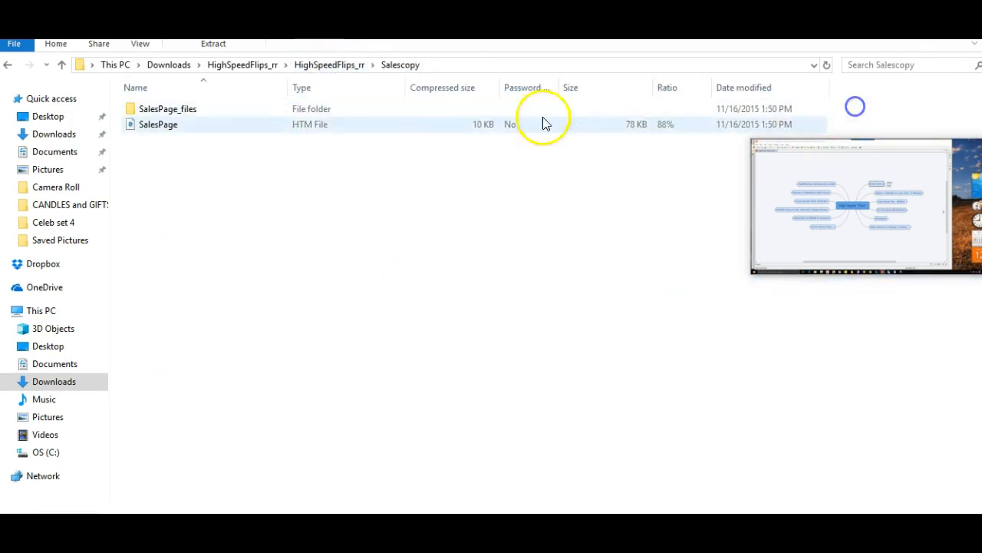
pyautogui.doubleClick(166, 108)
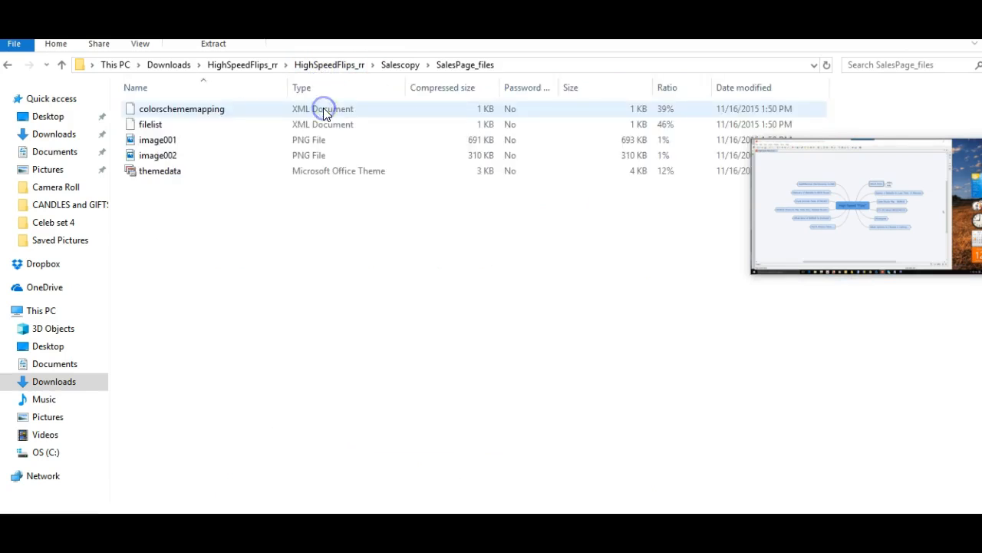
pyautogui.click(158, 139)
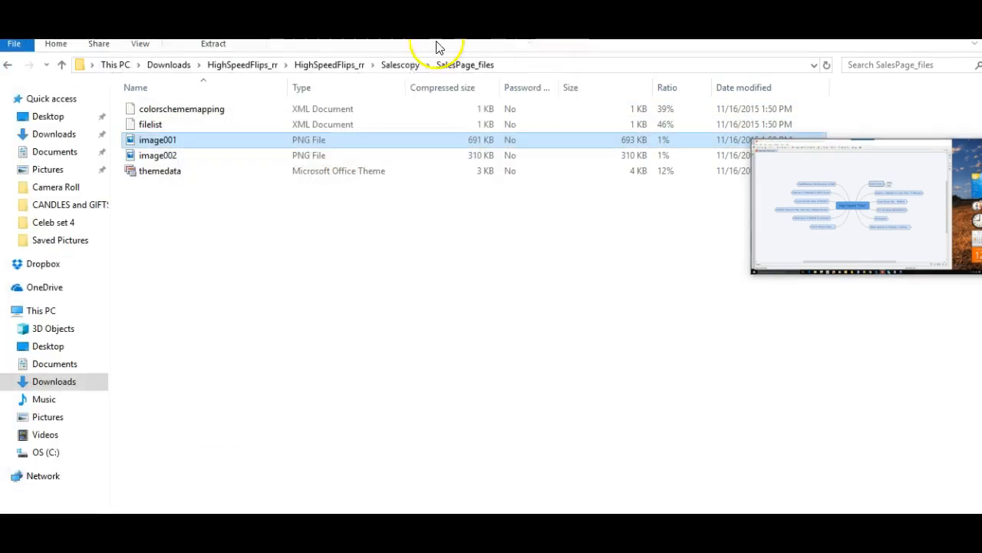
pyautogui.click(62, 65)
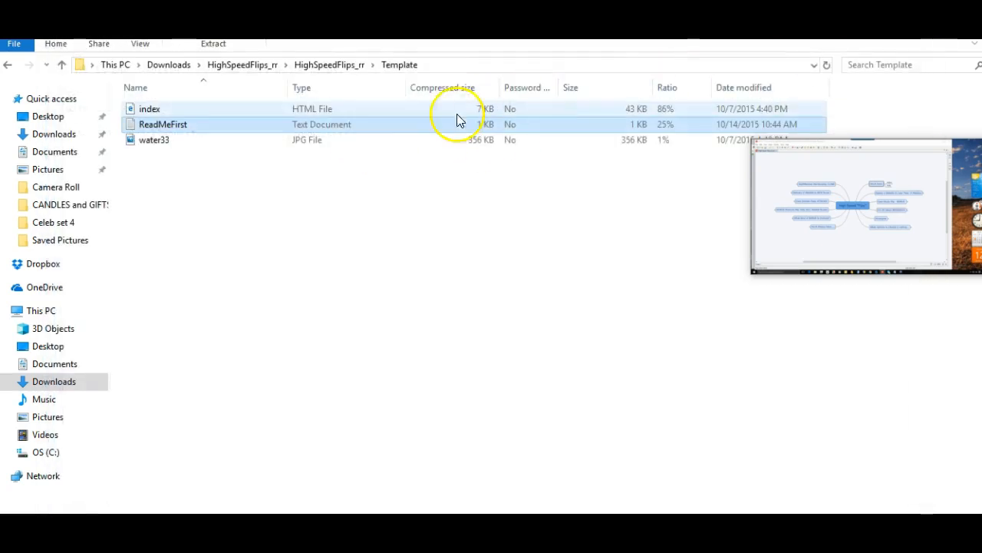
pyautogui.doubleClick(154, 139)
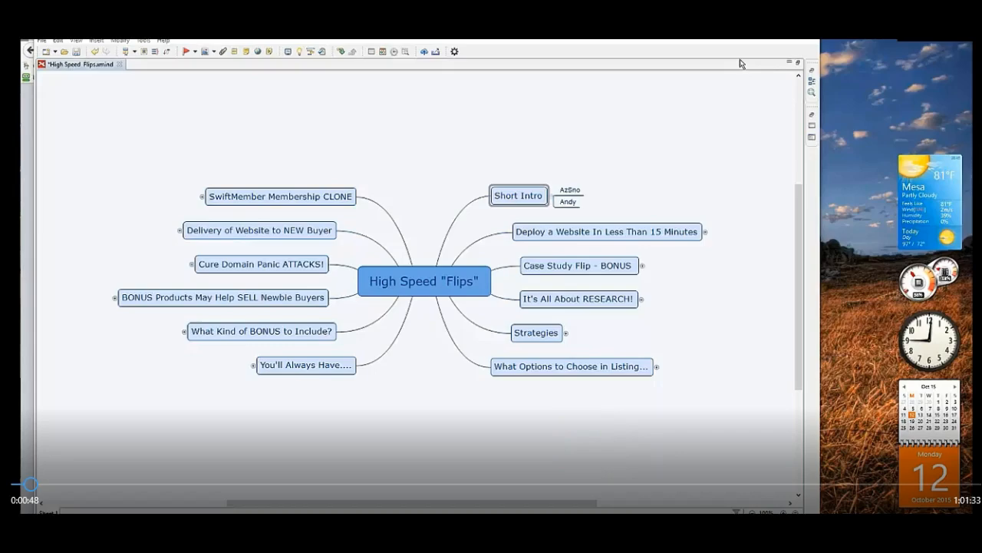
pyautogui.moveTo(727, 287)
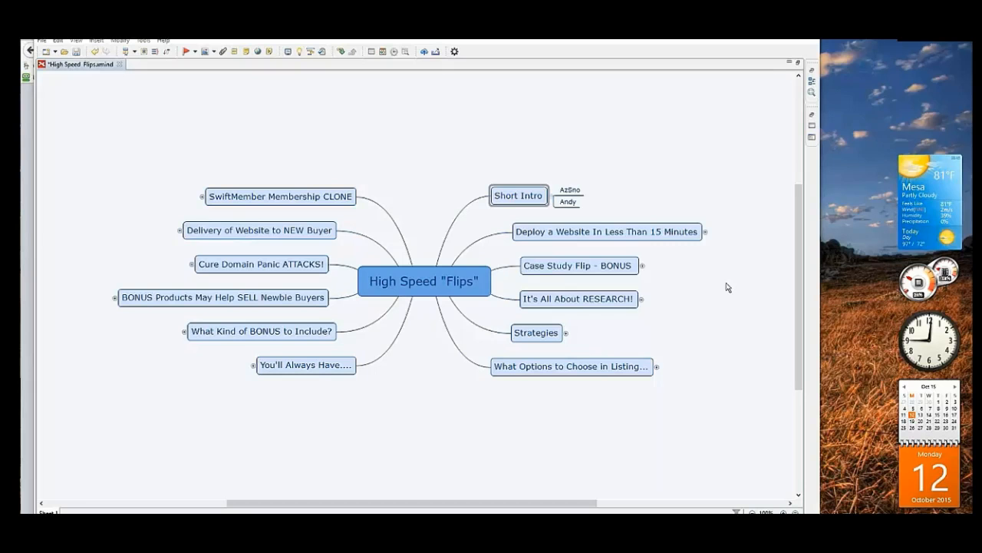
pyautogui.moveTo(758, 273)
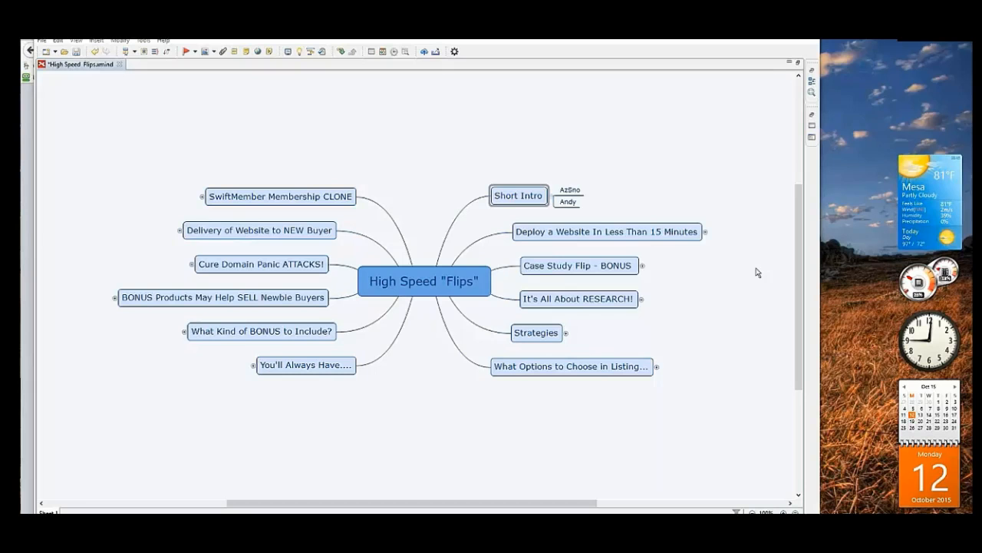
pyautogui.moveTo(749, 276)
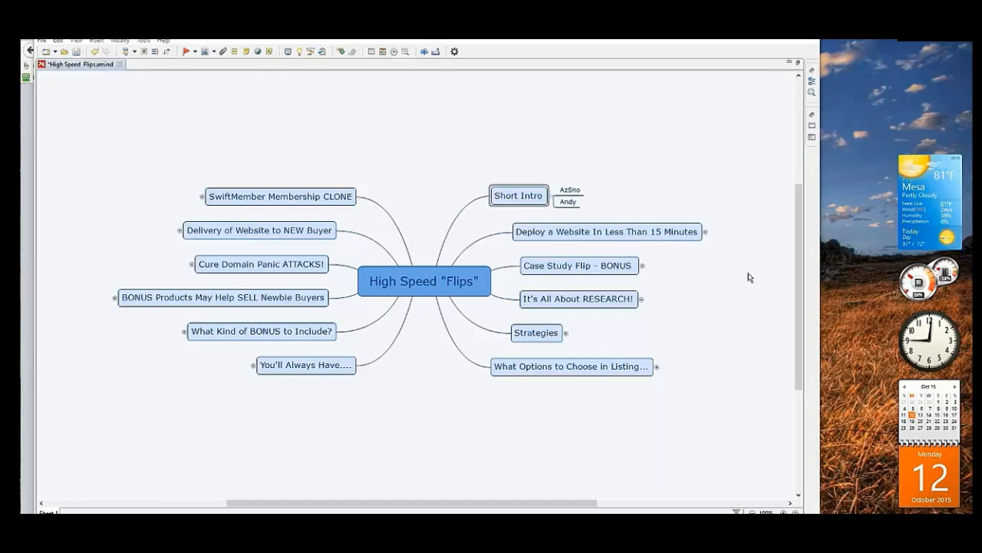
pyautogui.moveTo(740, 310)
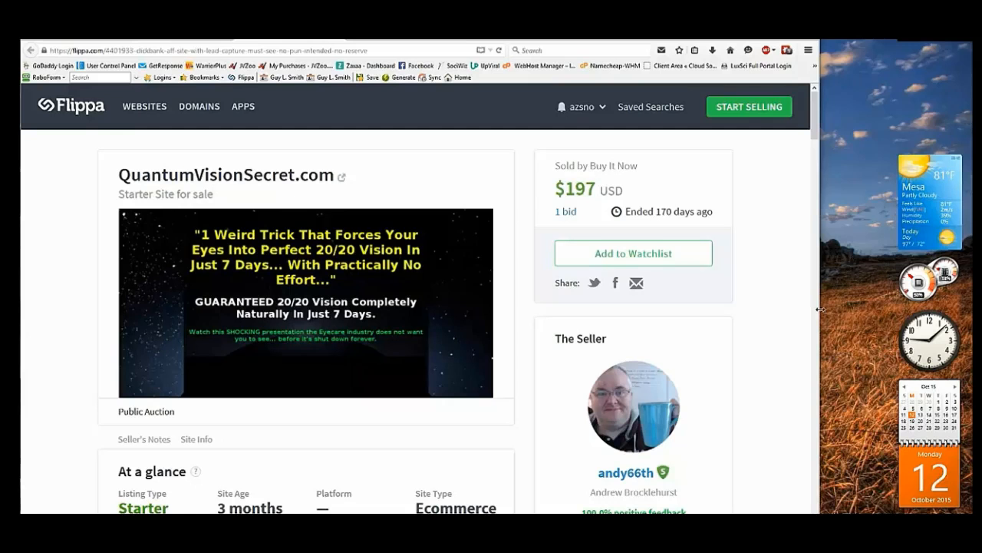
pyautogui.moveTo(792, 309)
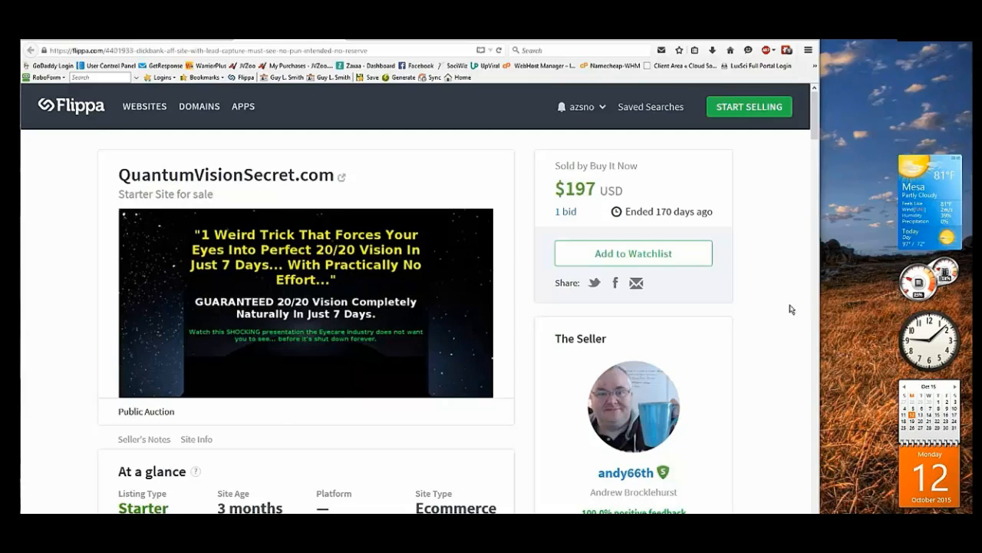
pyautogui.scroll(-3)
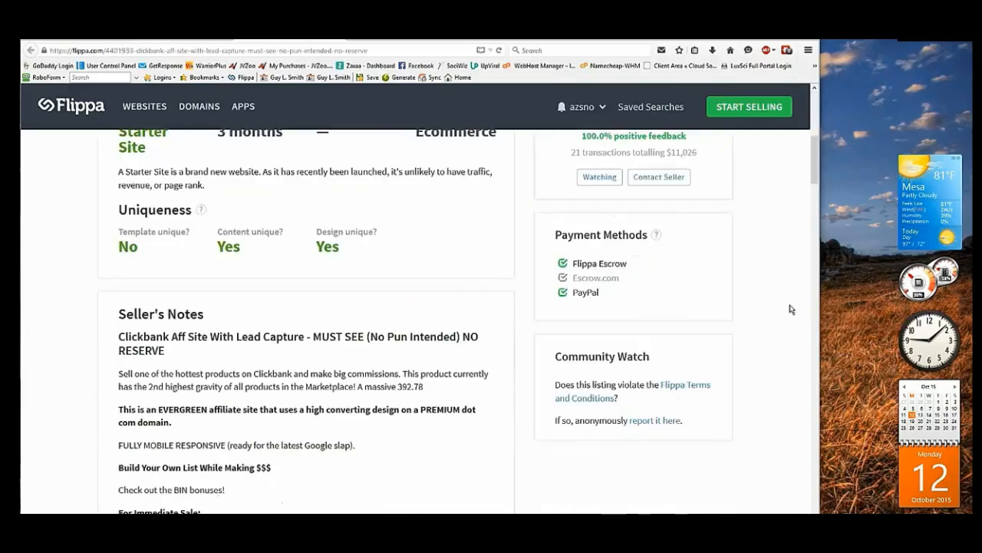
pyautogui.scroll(-3)
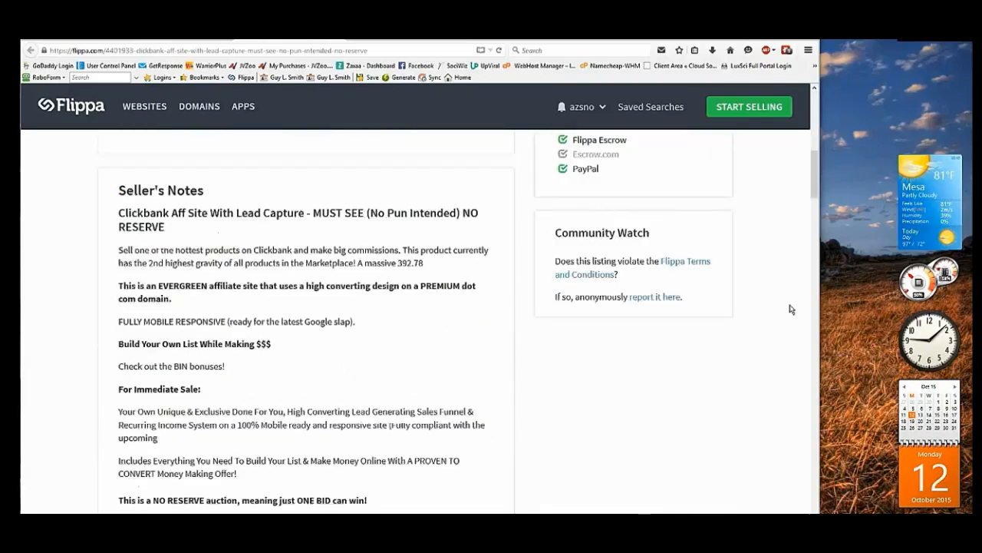
pyautogui.scroll(-3)
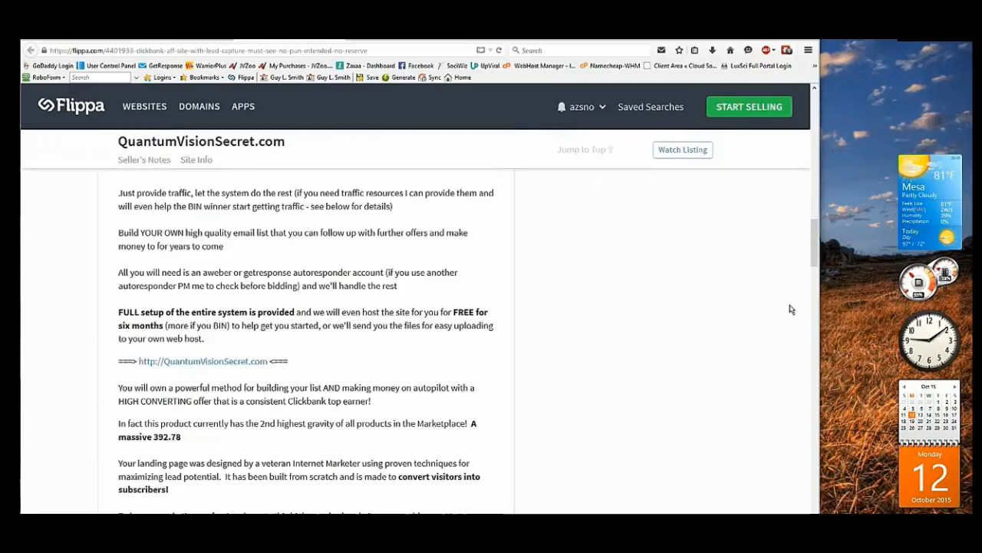
pyautogui.scroll(-3)
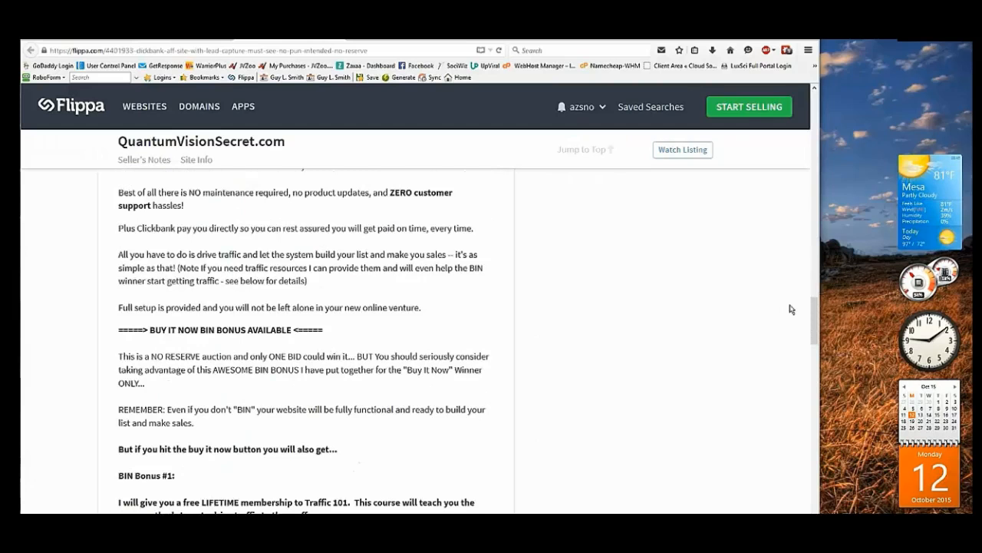
pyautogui.scroll(-3)
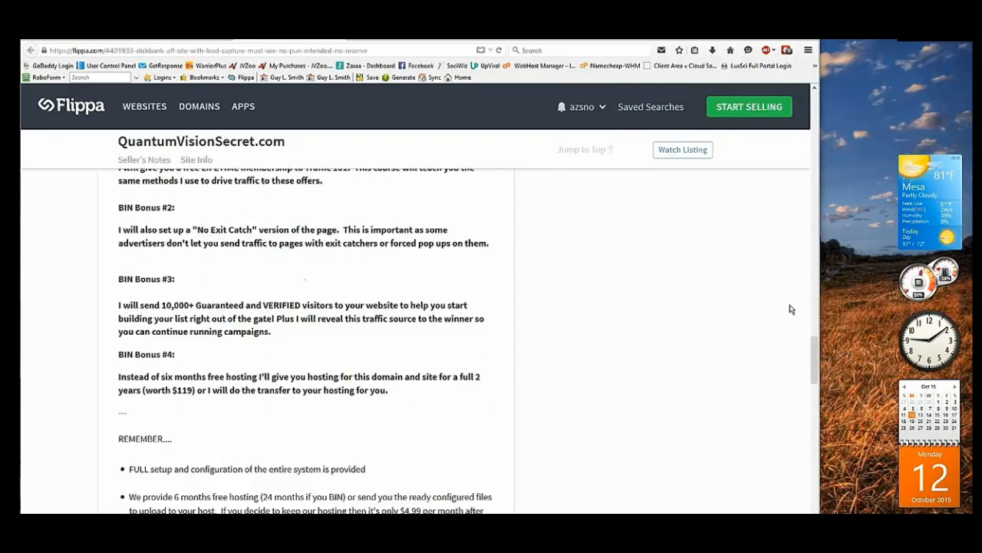
pyautogui.moveTo(750, 322)
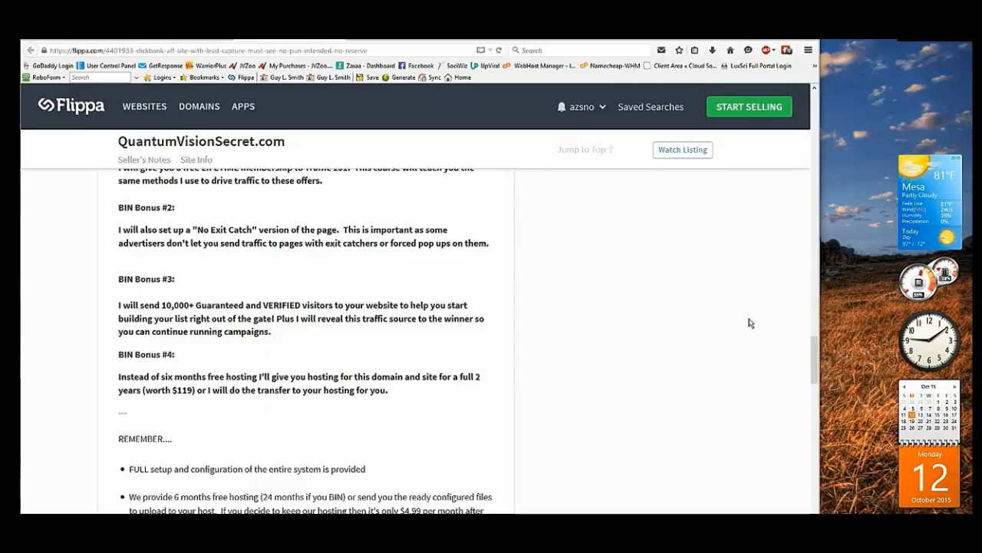
pyautogui.scroll(-3)
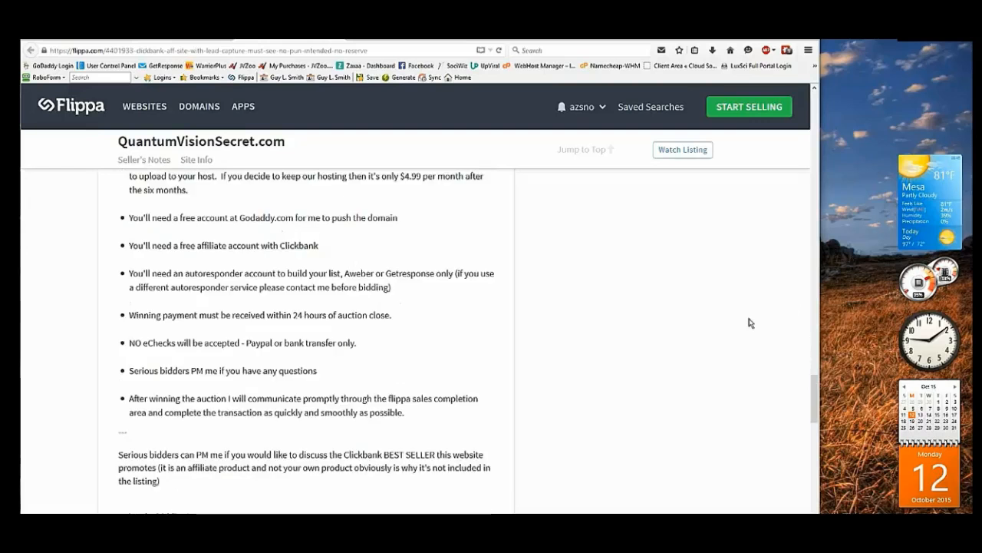
pyautogui.scroll(-3)
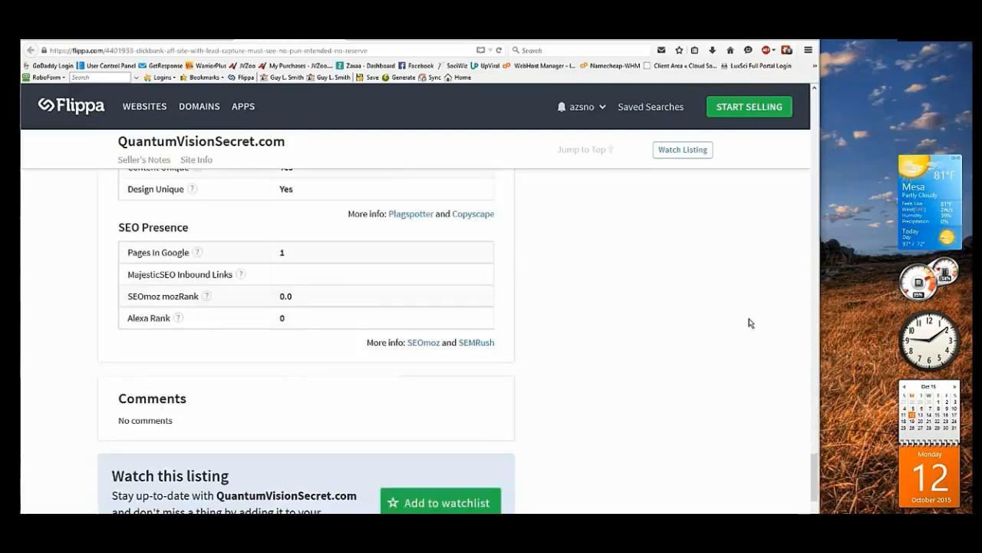
pyautogui.scroll(3)
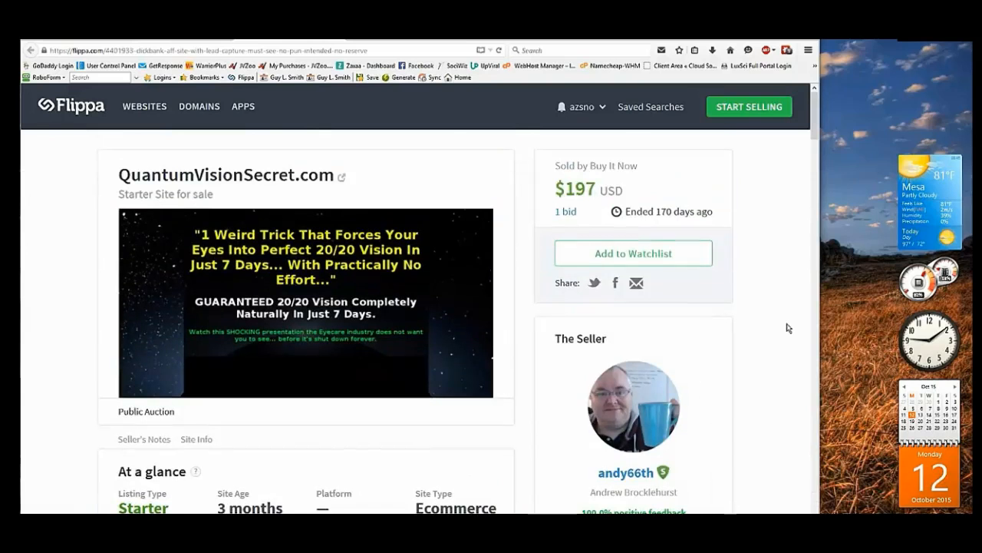
pyautogui.moveTo(746, 371)
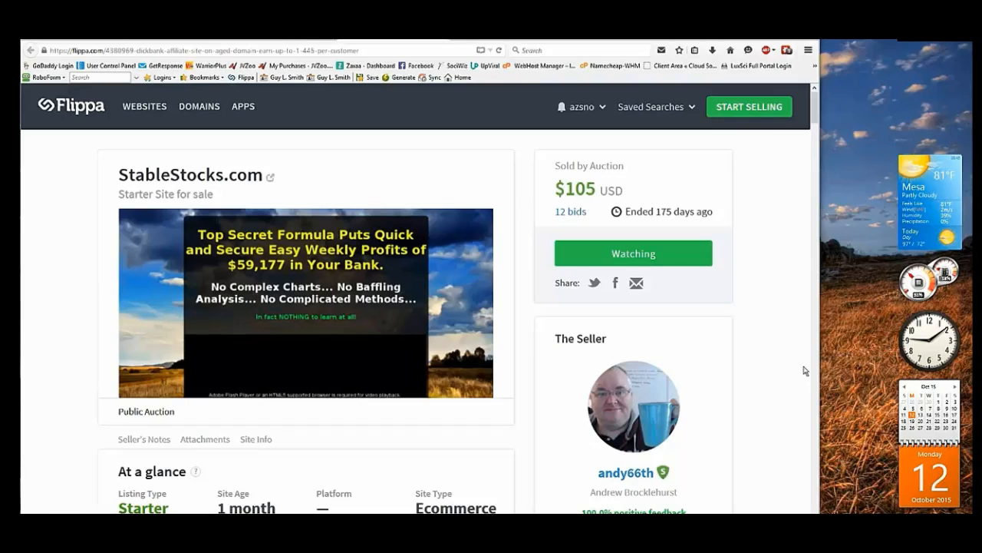
# Scroll the StableStocks.com Flippa listing down to its seller's notes
pyautogui.scroll(-3)
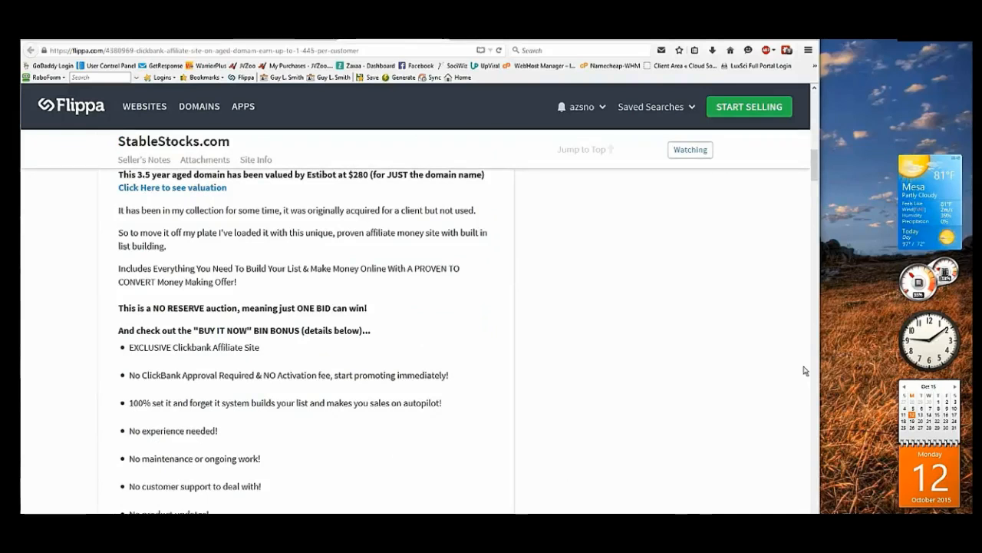
pyautogui.moveTo(773, 390)
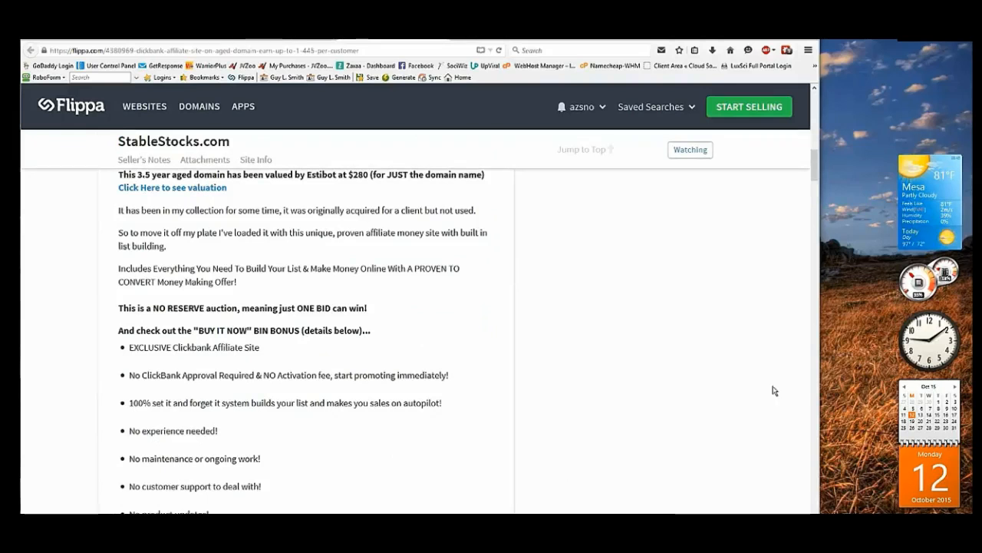